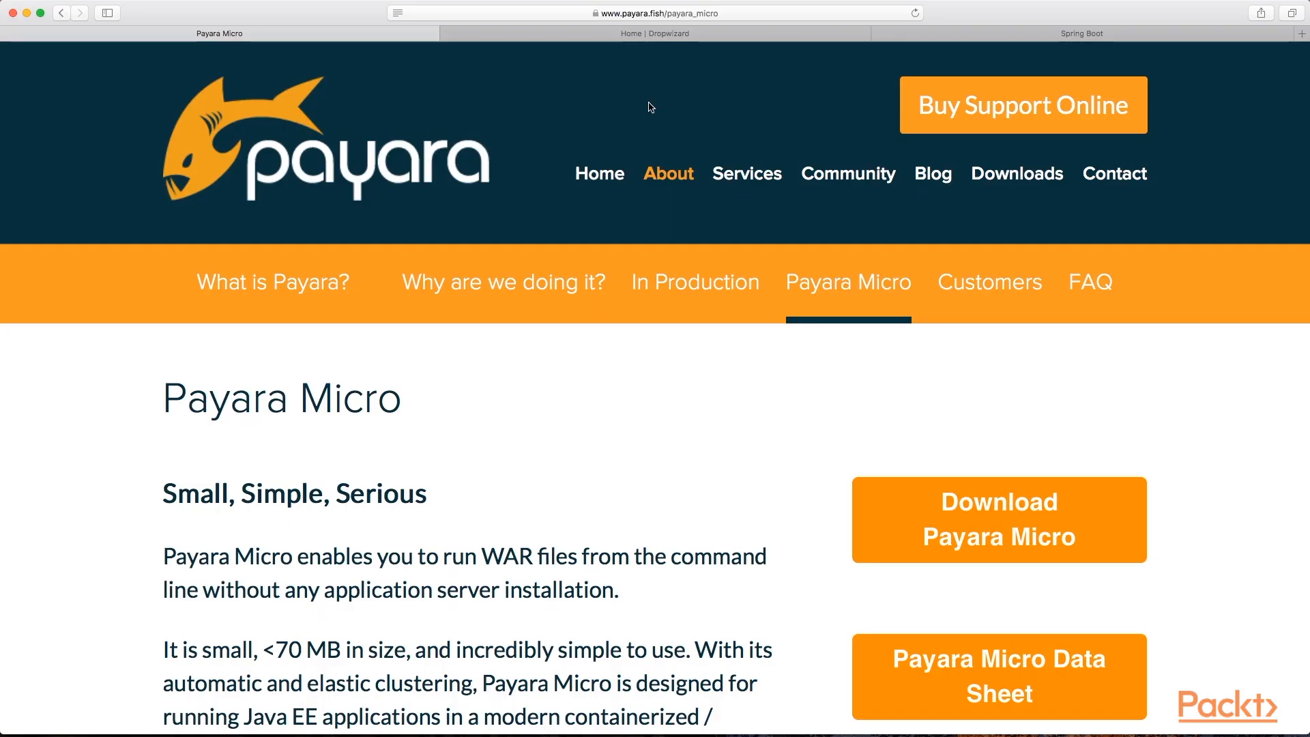
Finish with the Payara Micro page and switch to the Dropwizard home tab.
scroll("down", 3)
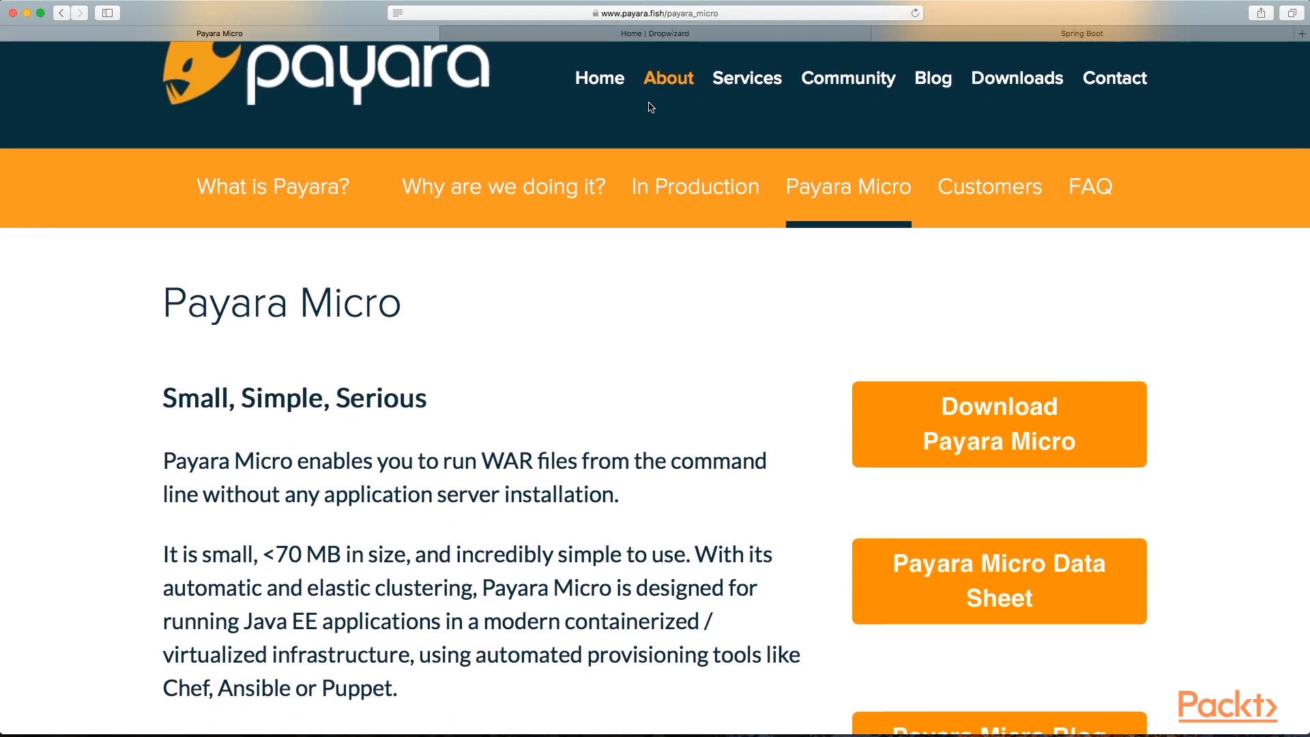
left_click(654, 33)
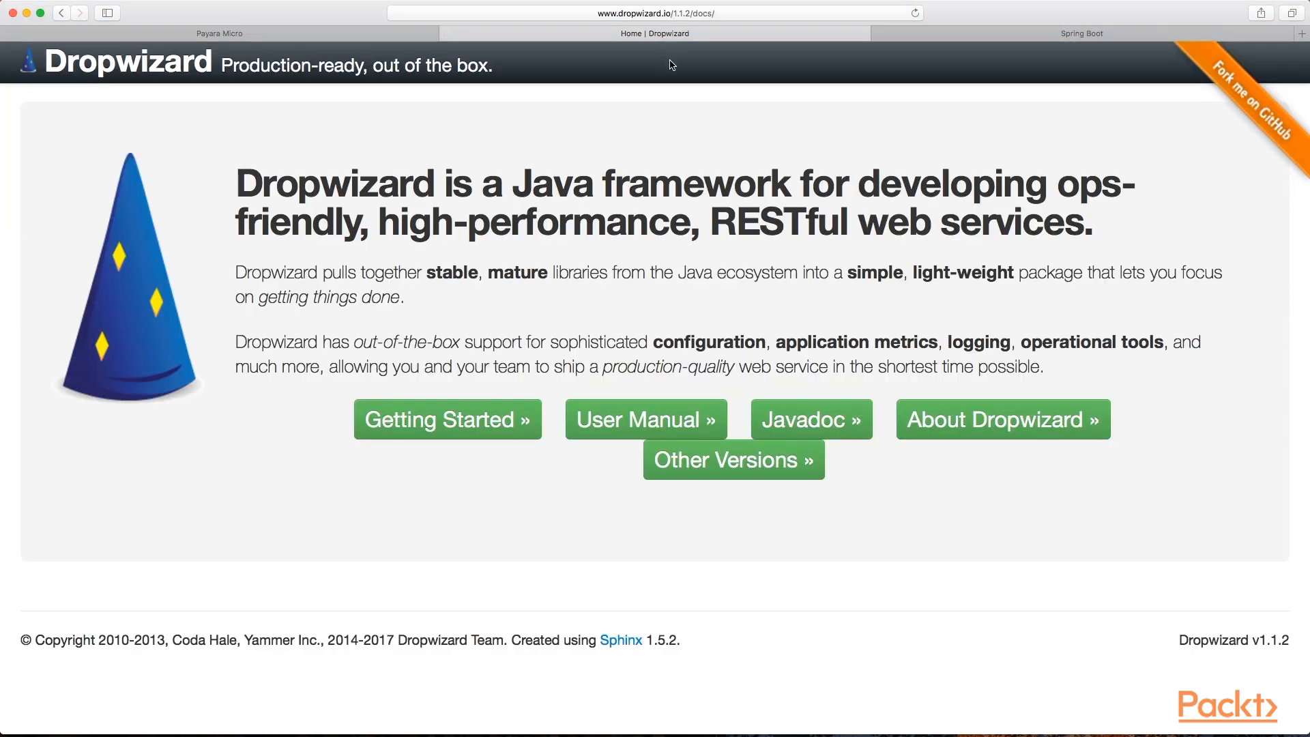
mouse_move(691, 64)
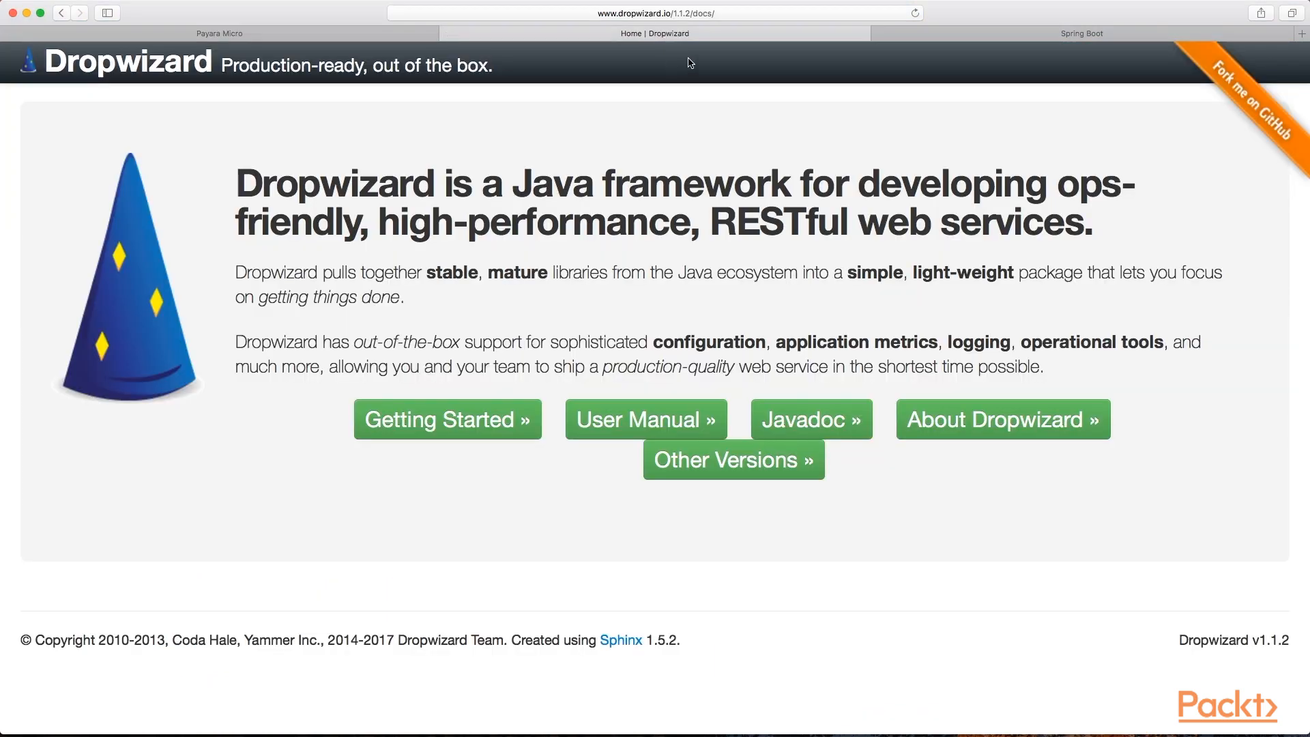
Switch to the Spring Boot project tab and scroll down to its Features section.
left_click(1081, 32)
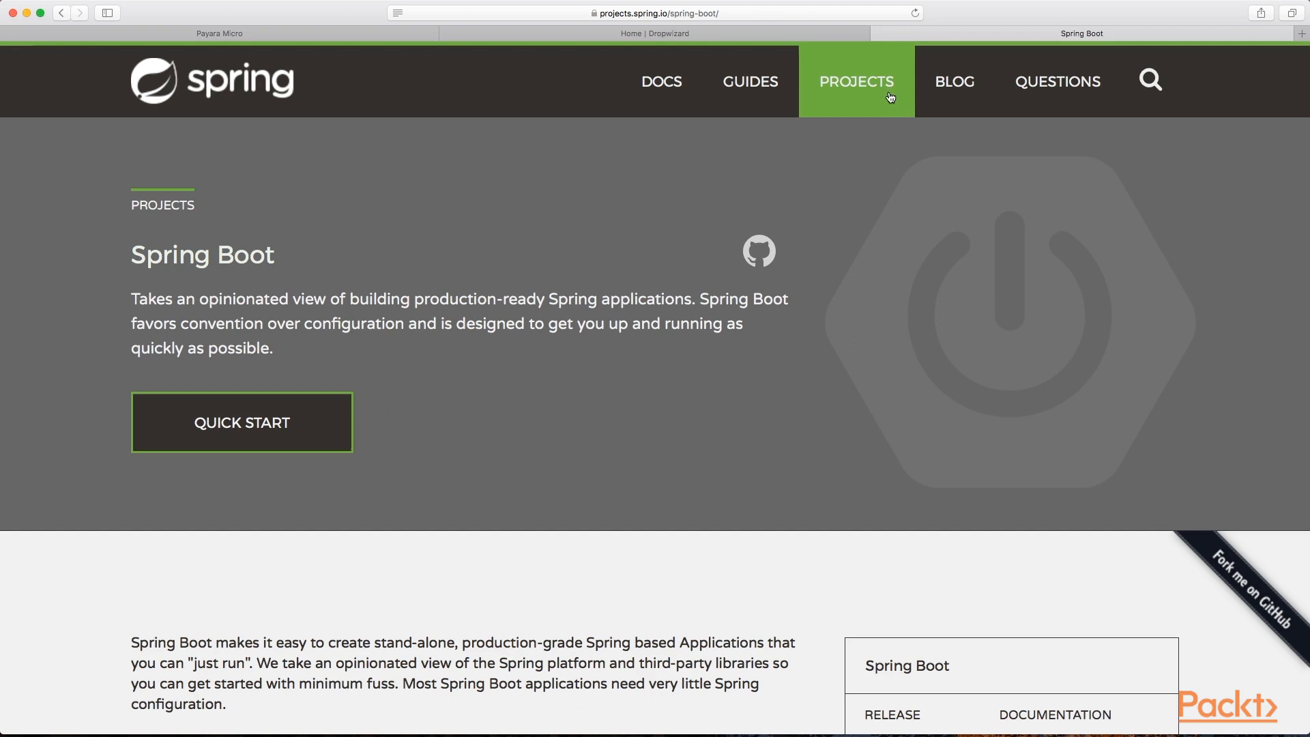
scroll("down", 3)
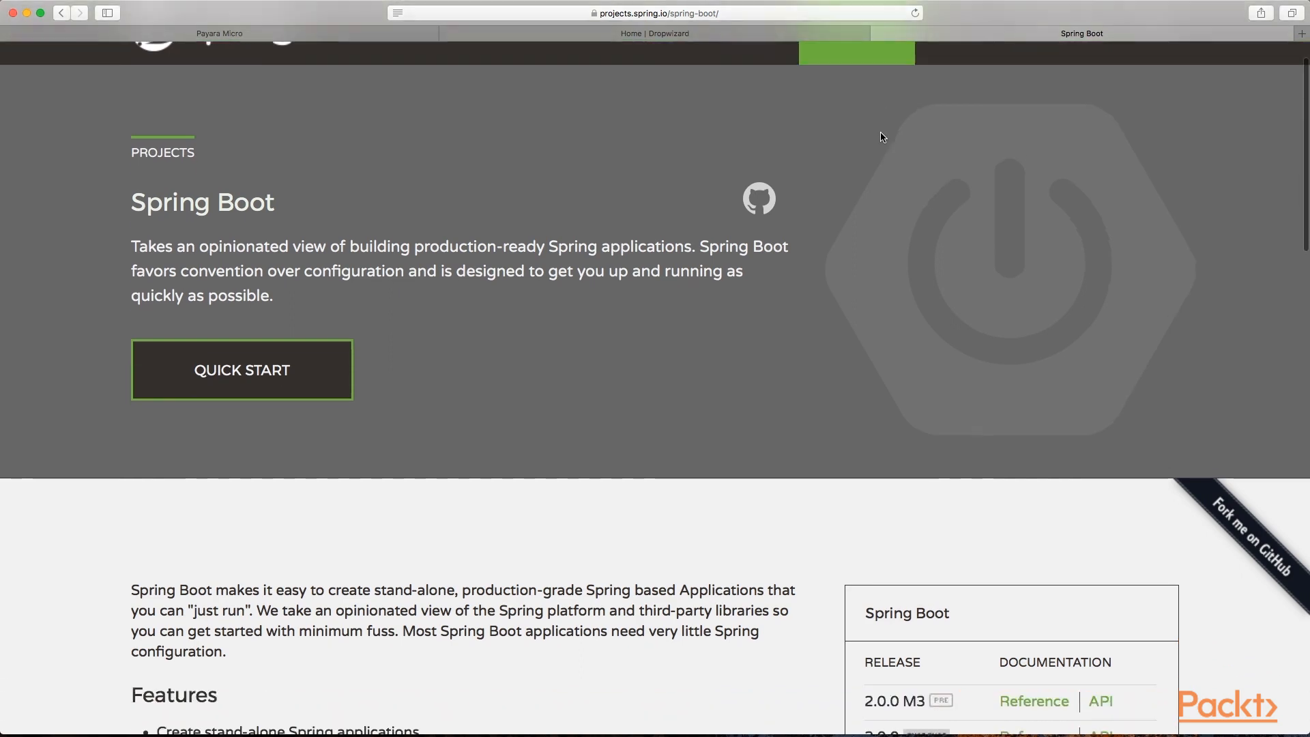
scroll("down", 3)
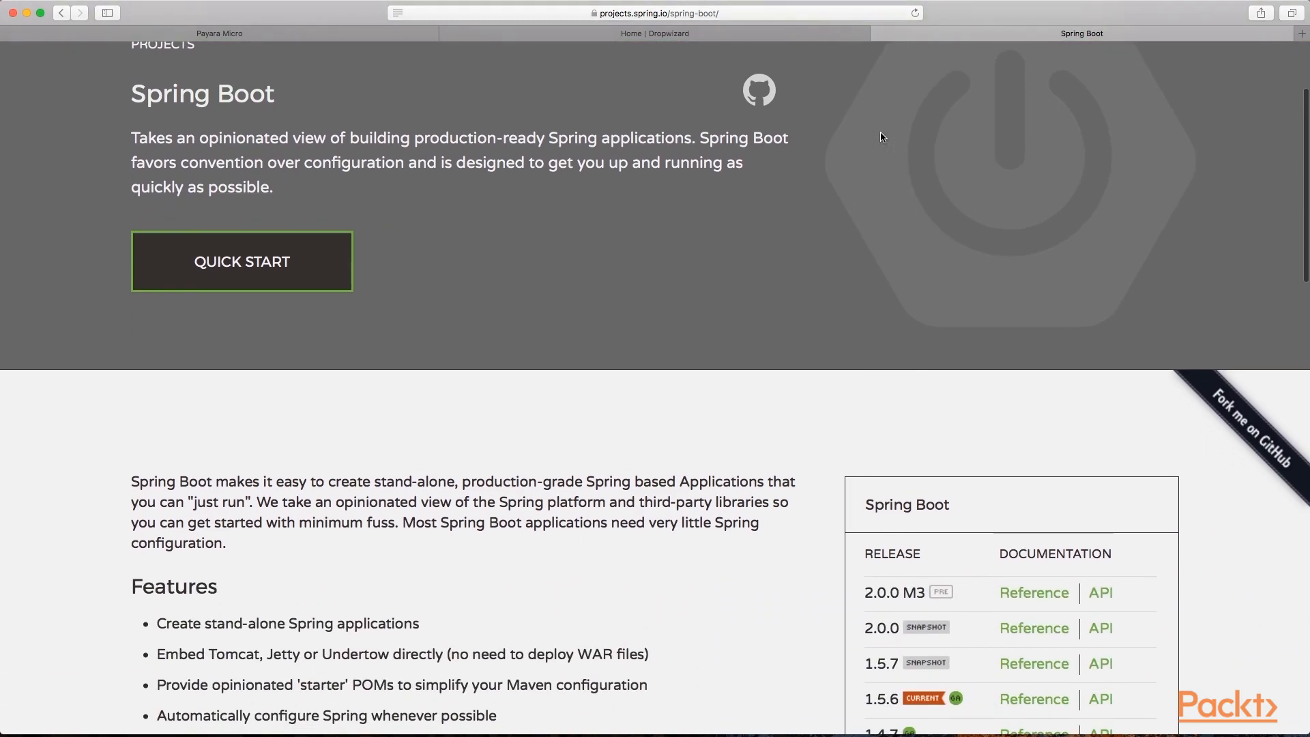
scroll("down", 3)
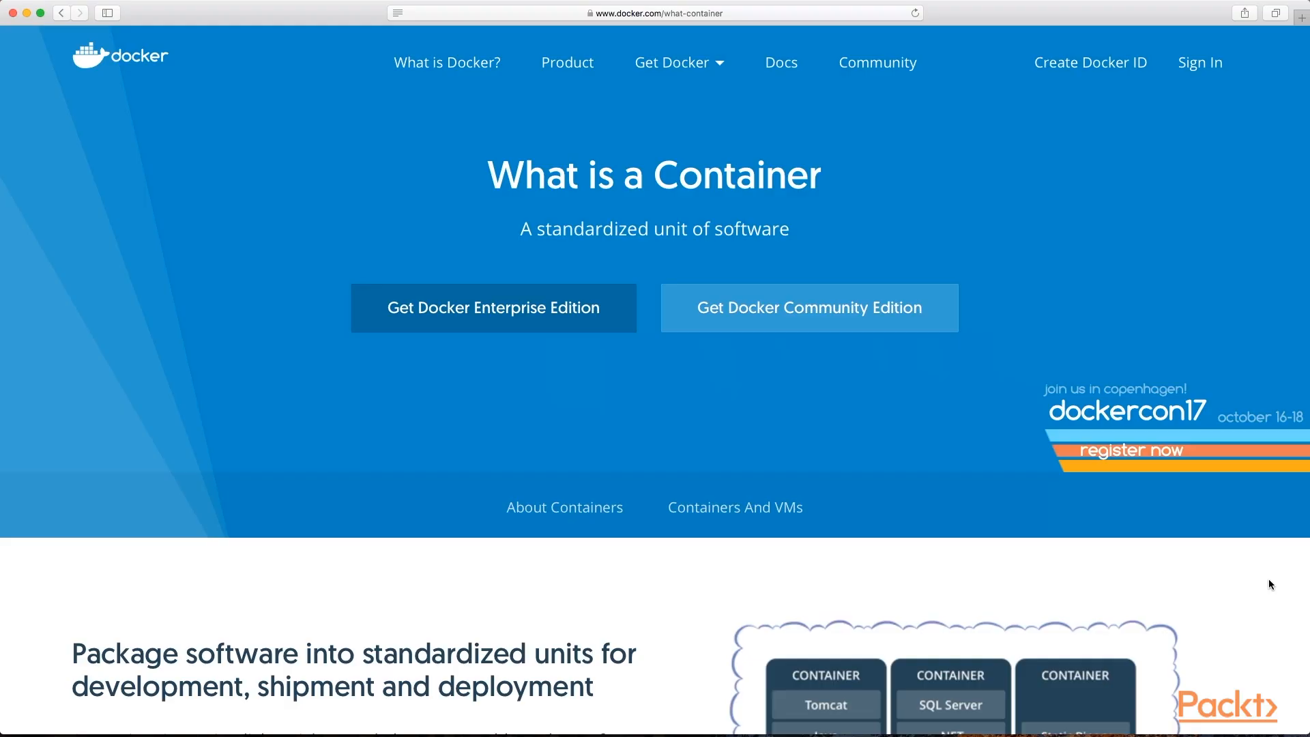
scroll("down", 3)
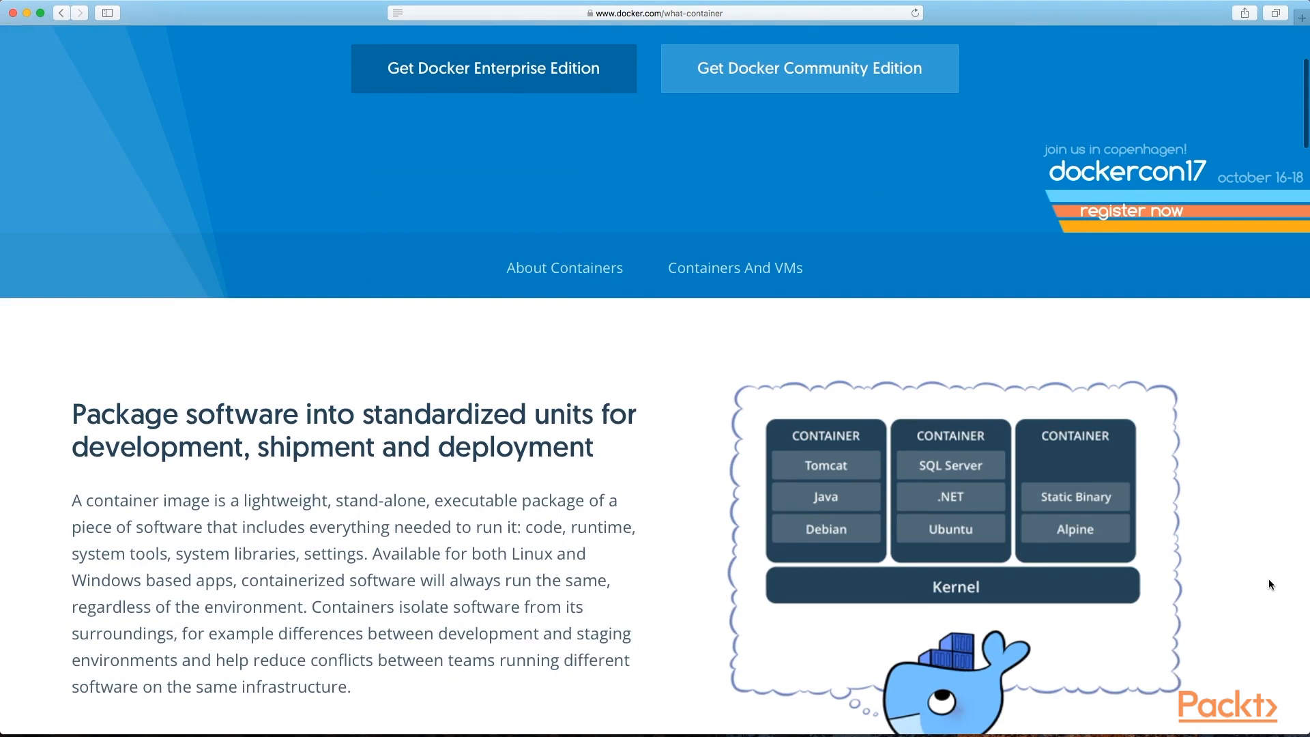
scroll("down", 3)
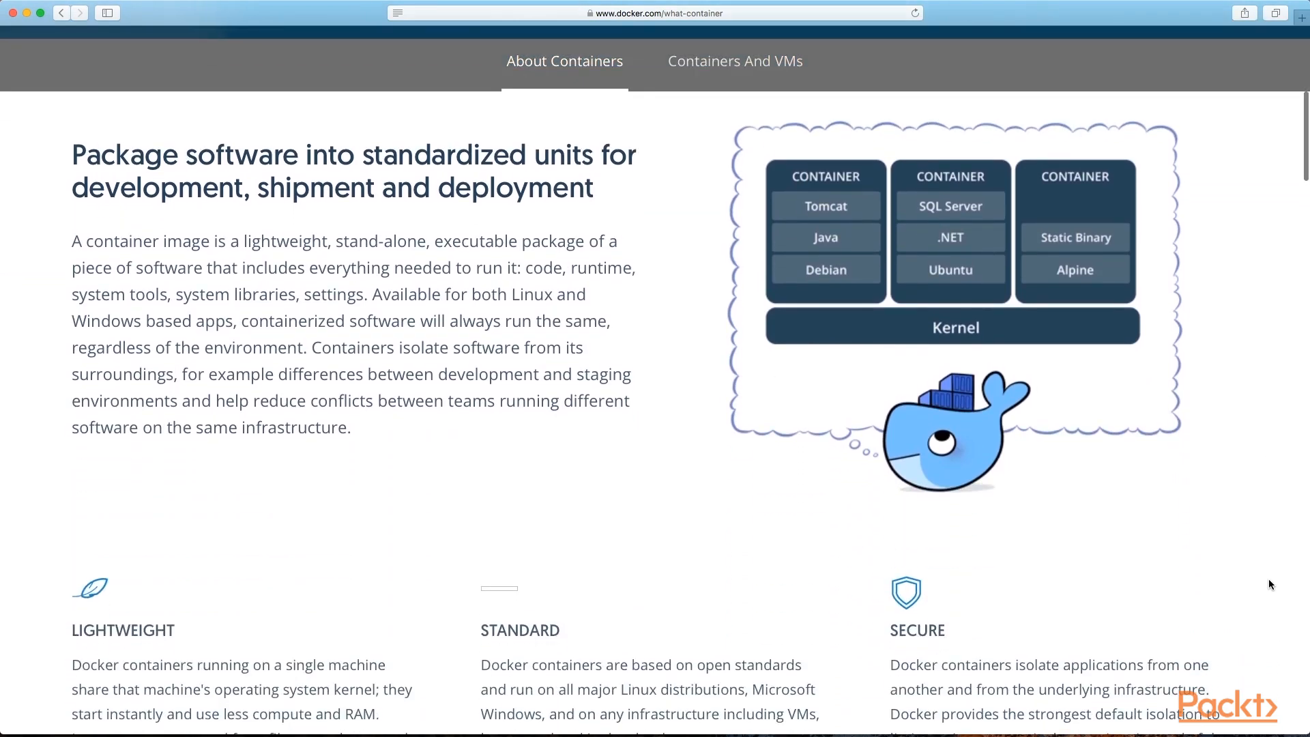
scroll("down", 3)
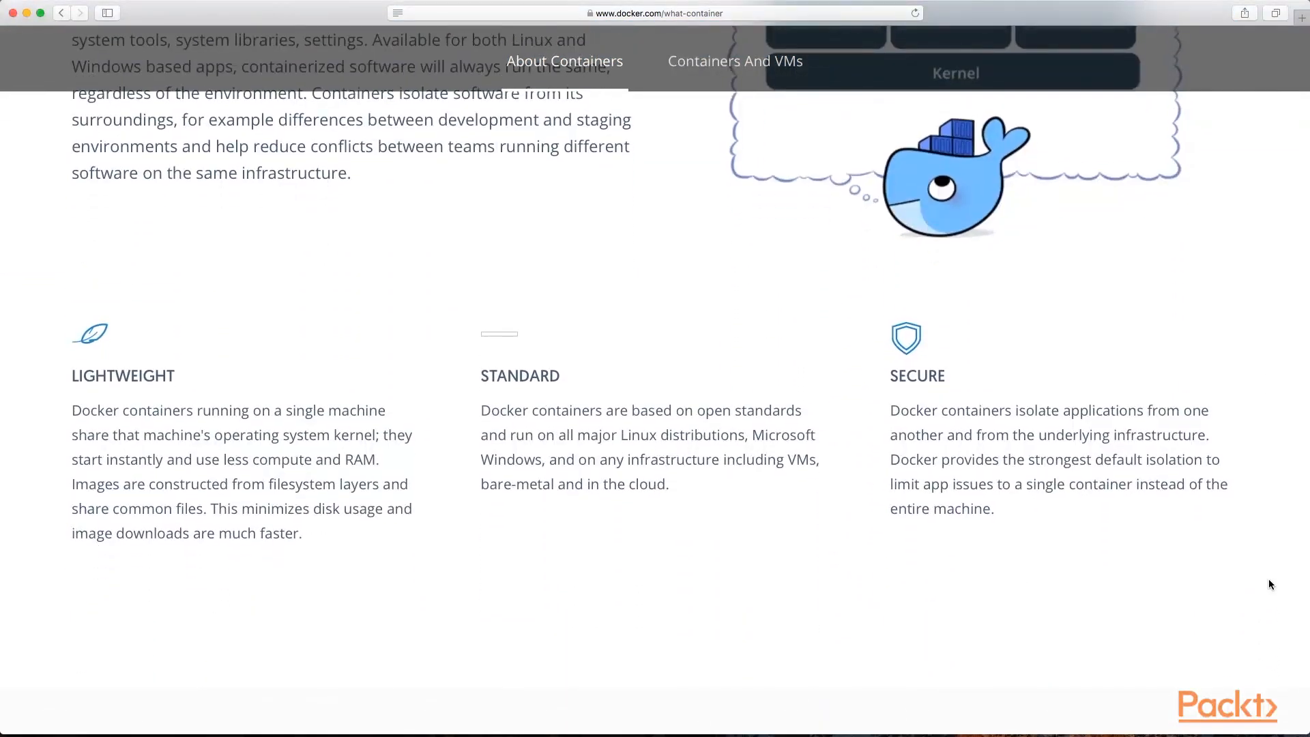
scroll("down", 3)
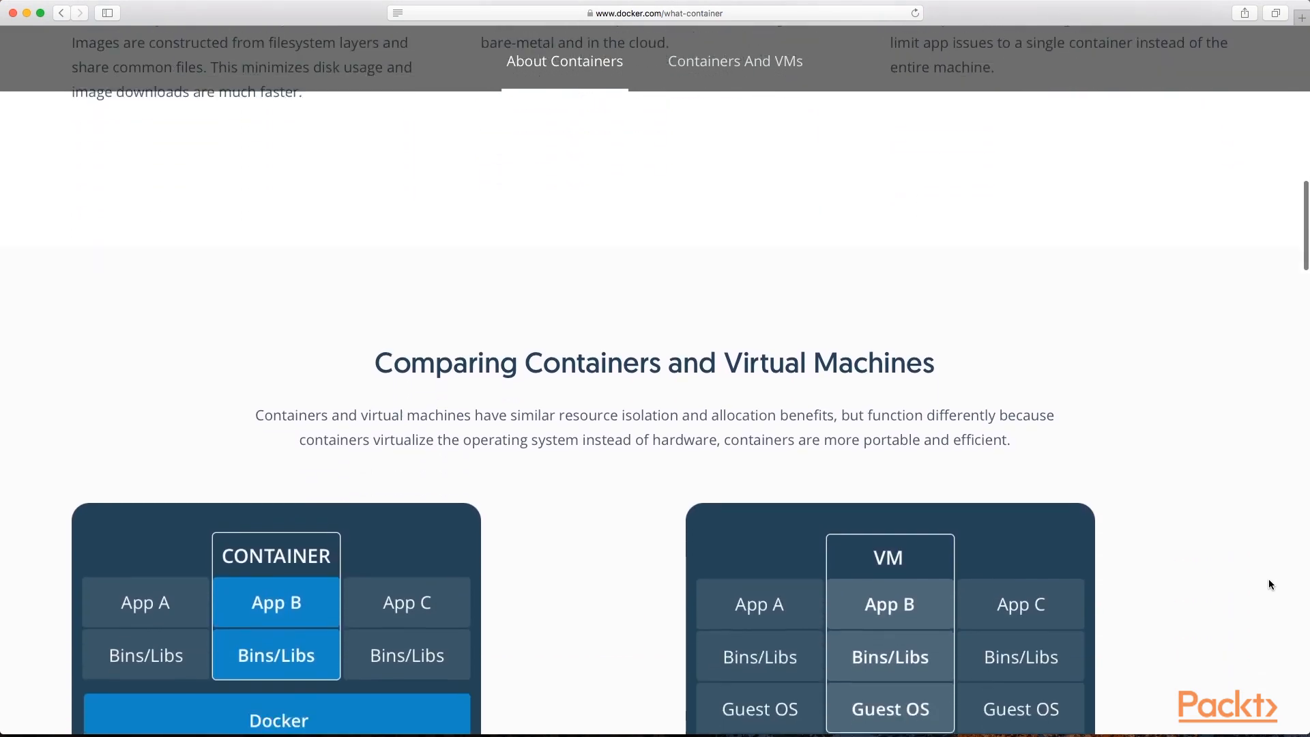
scroll("down", 3)
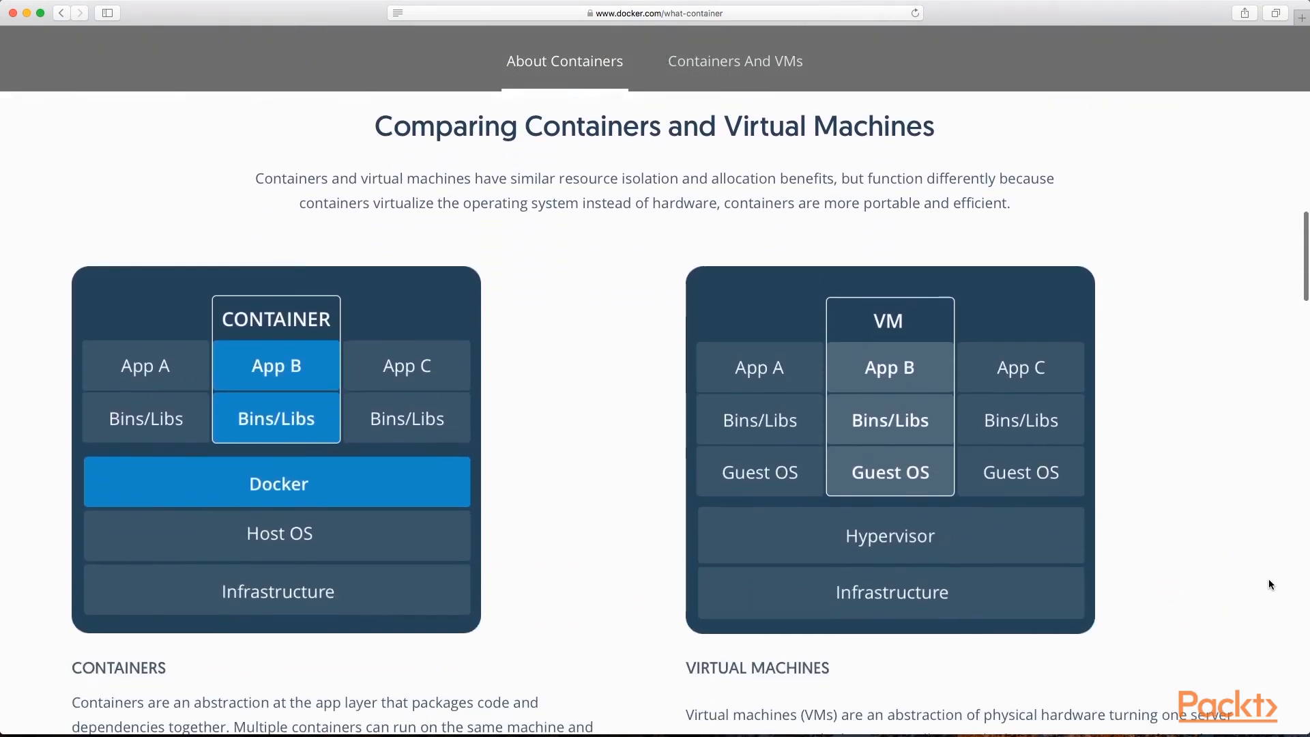
scroll("down", 3)
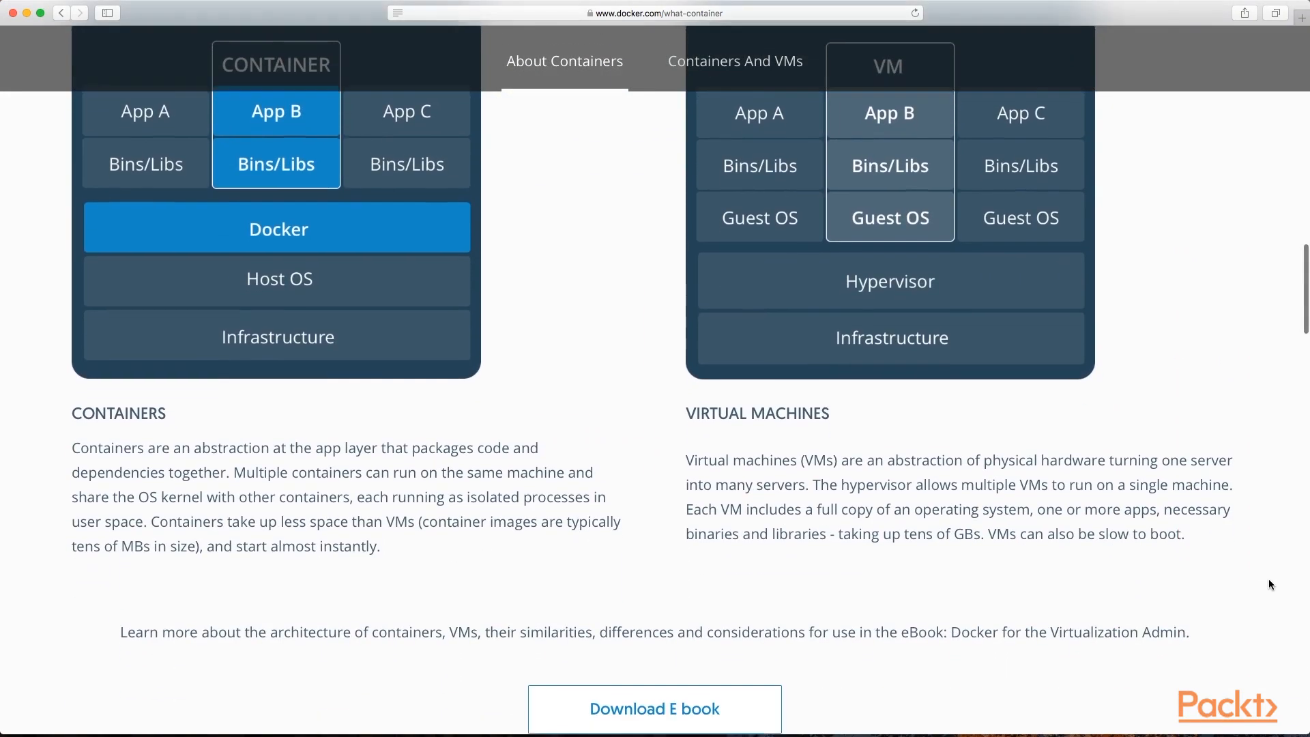
scroll("down", 3)
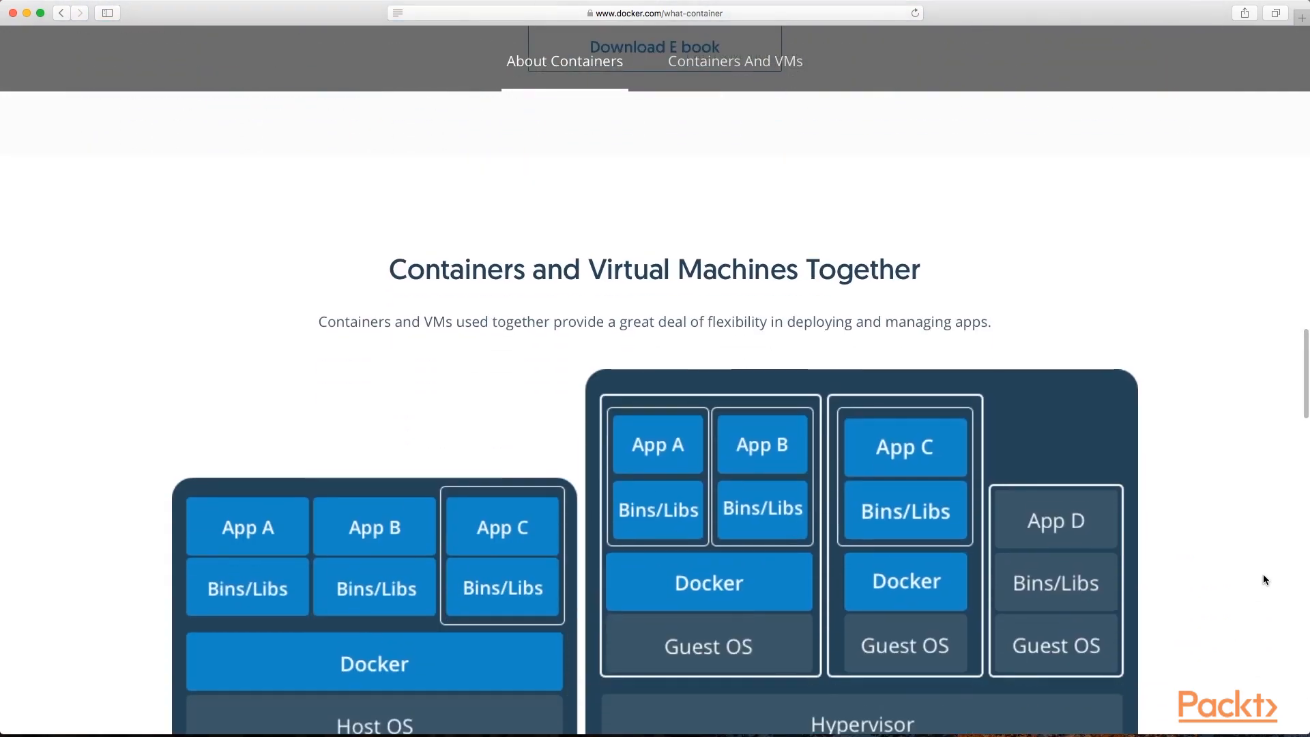
scroll("down", 3)
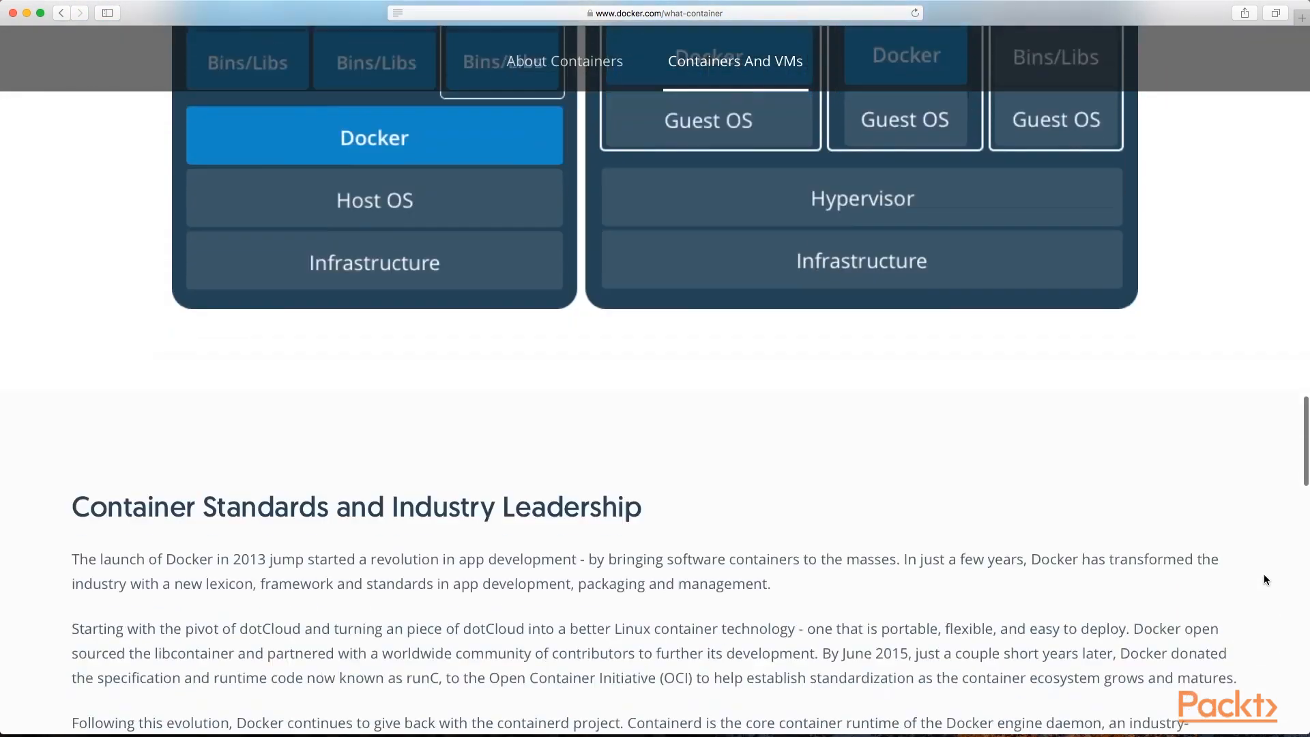